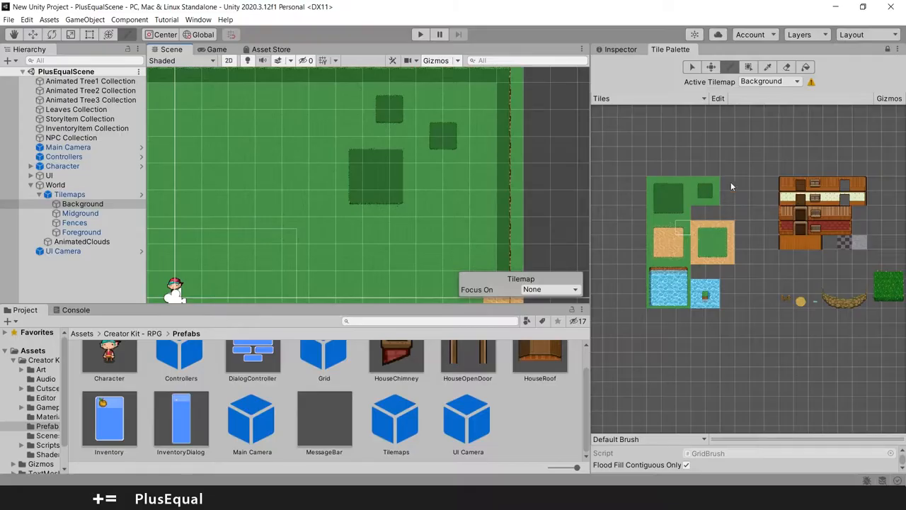
mouse_move(776, 233)
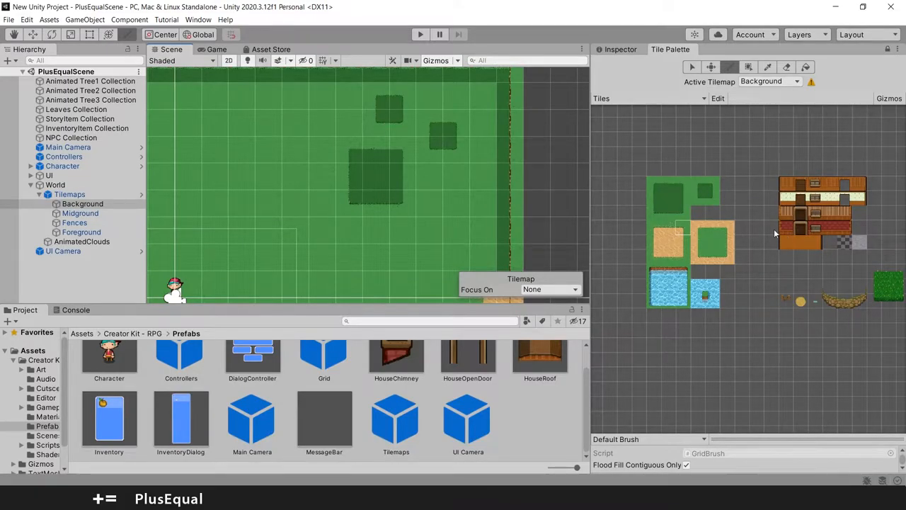
- Choose the plain wooden plank floor tile in the house Tile Palette
left_click(343, 184)
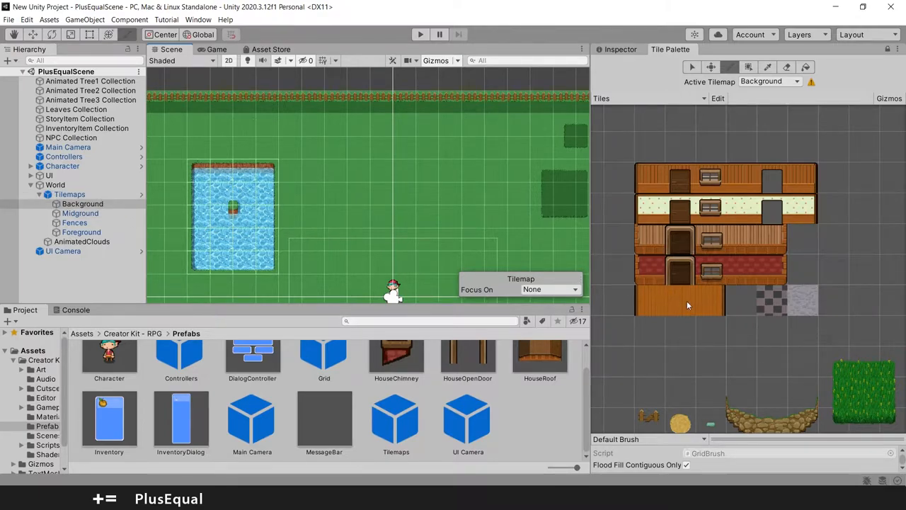
mouse_move(683, 315)
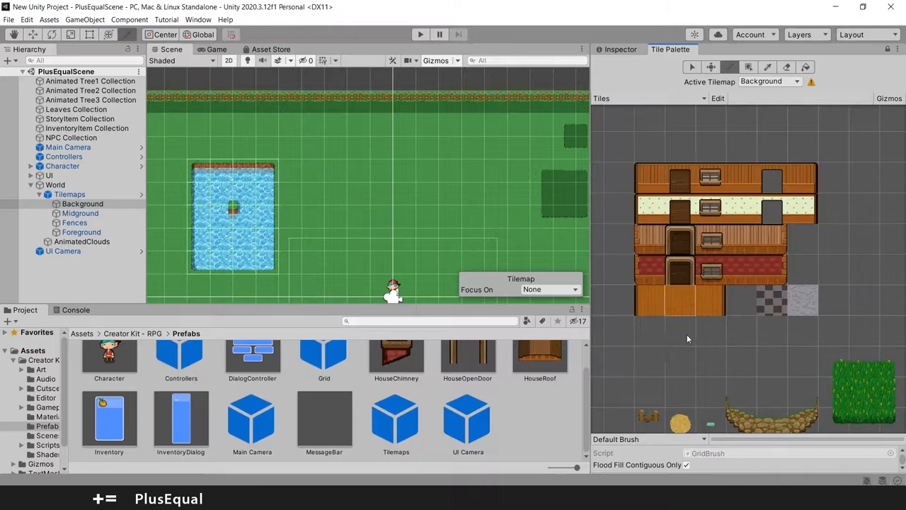
- Paint a wide wooden plank floor with a narrower section below onto the Background tilemap
left_click(380, 192)
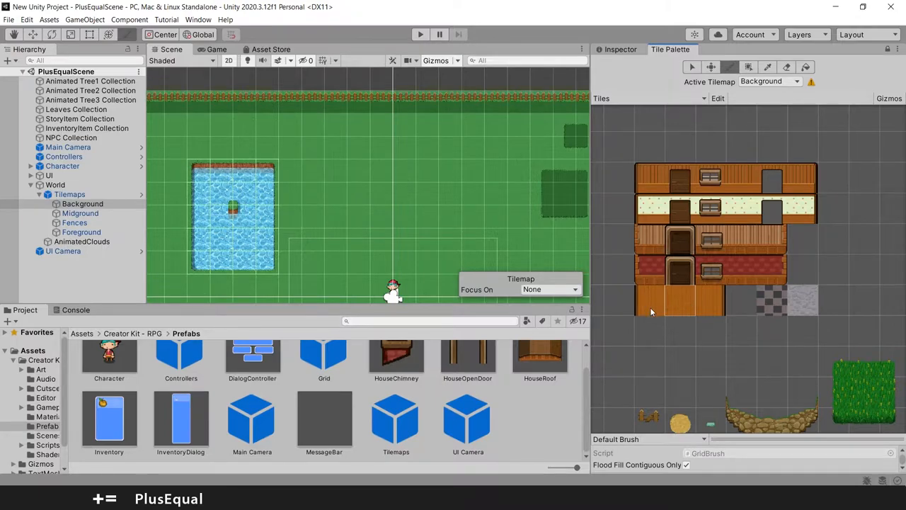
mouse_move(665, 129)
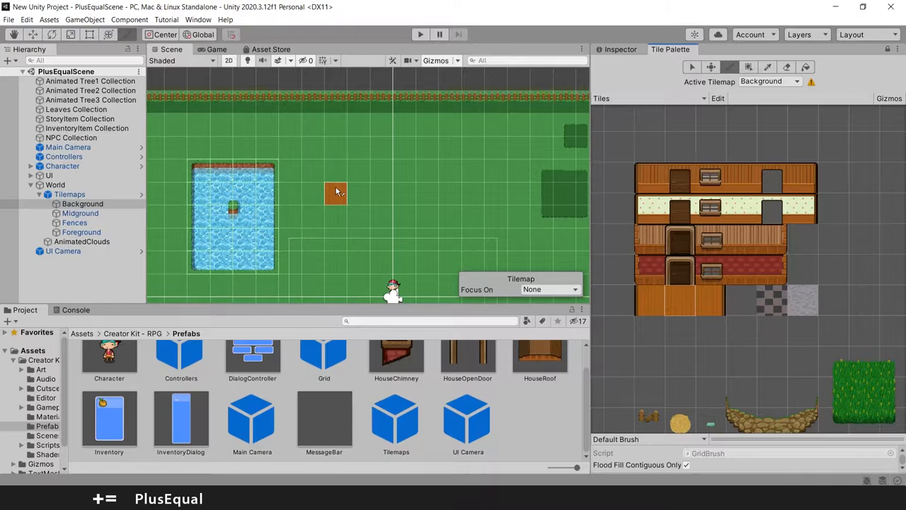
left_click_drag(337, 193, 337, 243)
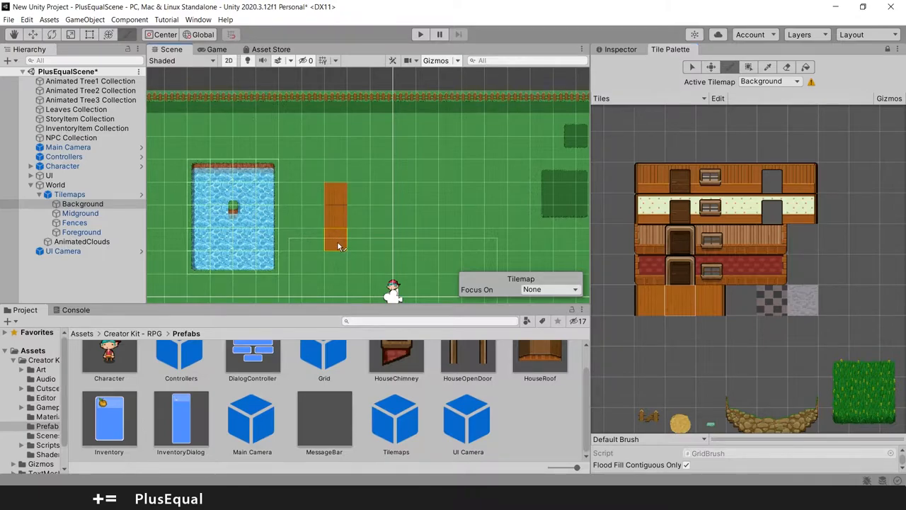
left_click(340, 247)
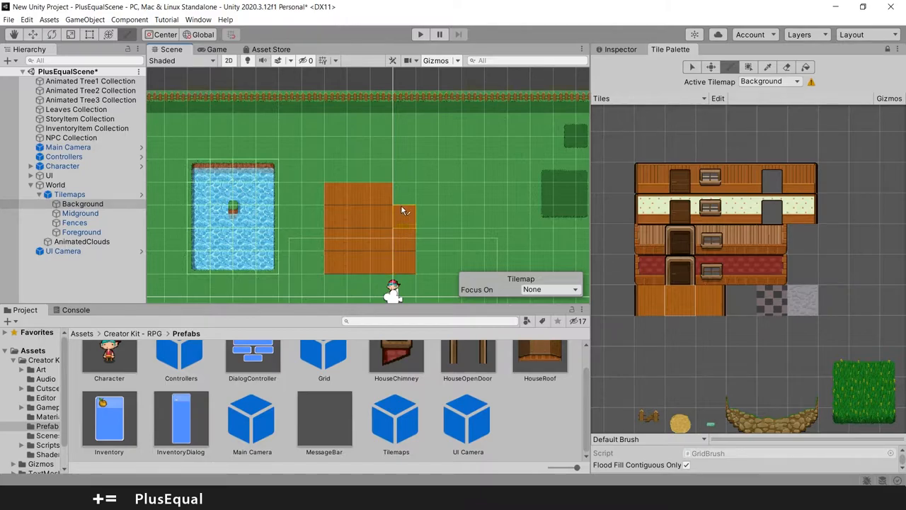
left_click(450, 206)
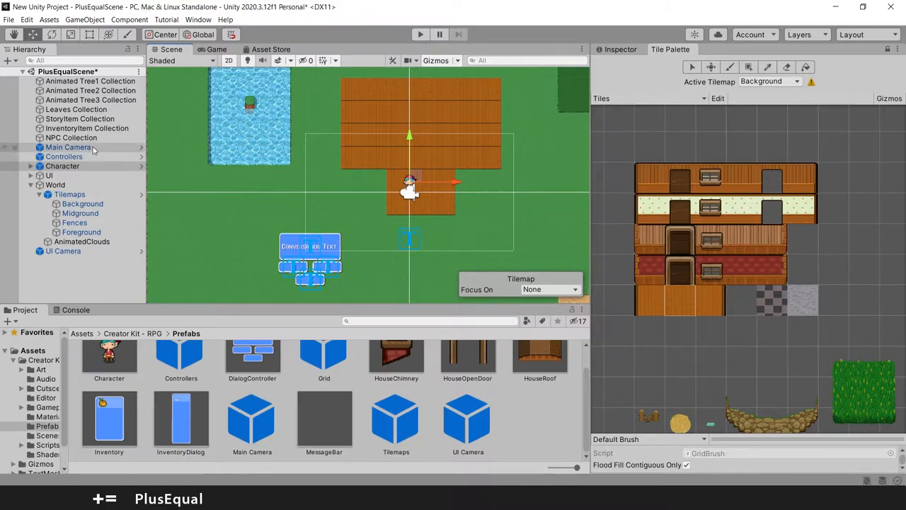
- Move the Main Camera and Character below the floor's narrow entrance and start play mode
left_click(68, 146)
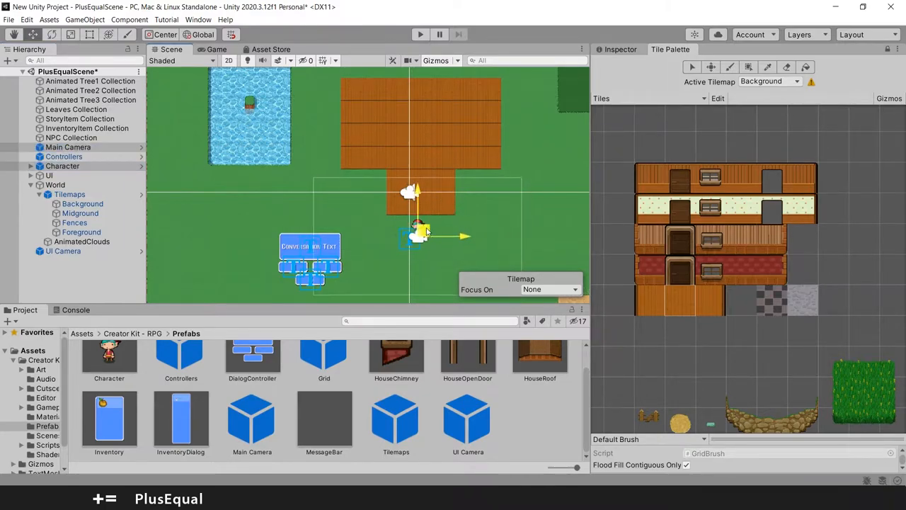
left_click_drag(422, 233, 410, 276)
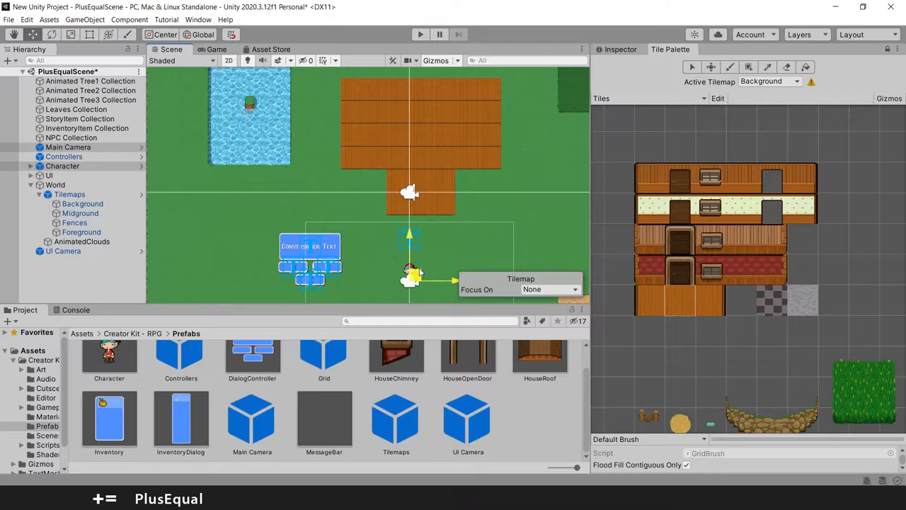
left_click(420, 34)
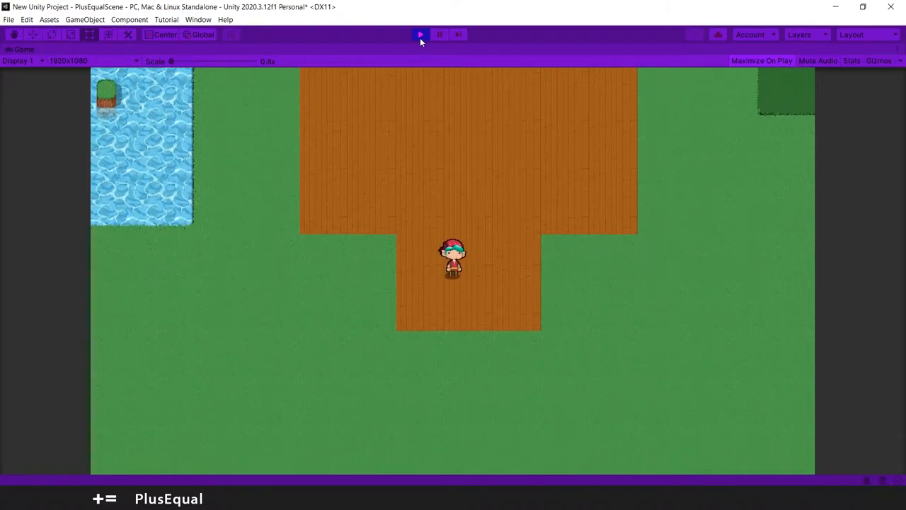
- Stop play mode and make the Background tilemap active again for painting
left_click(419, 34)
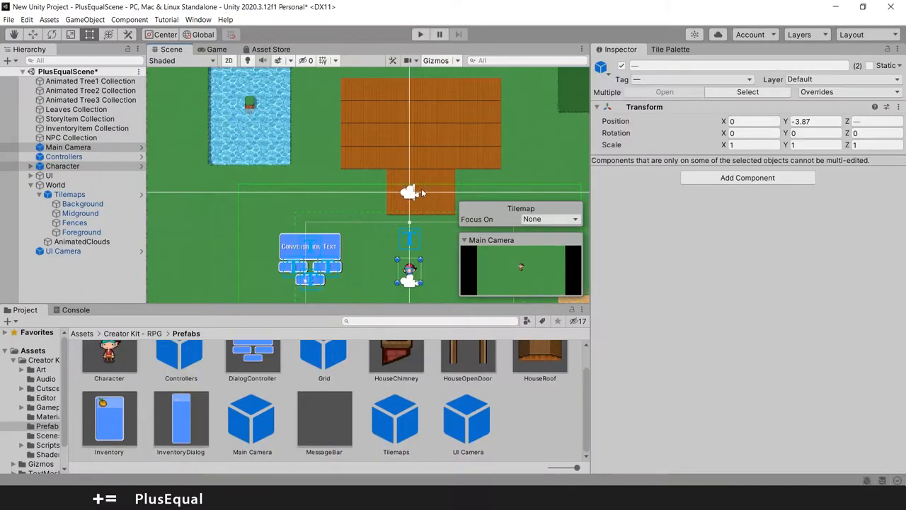
left_click(82, 204)
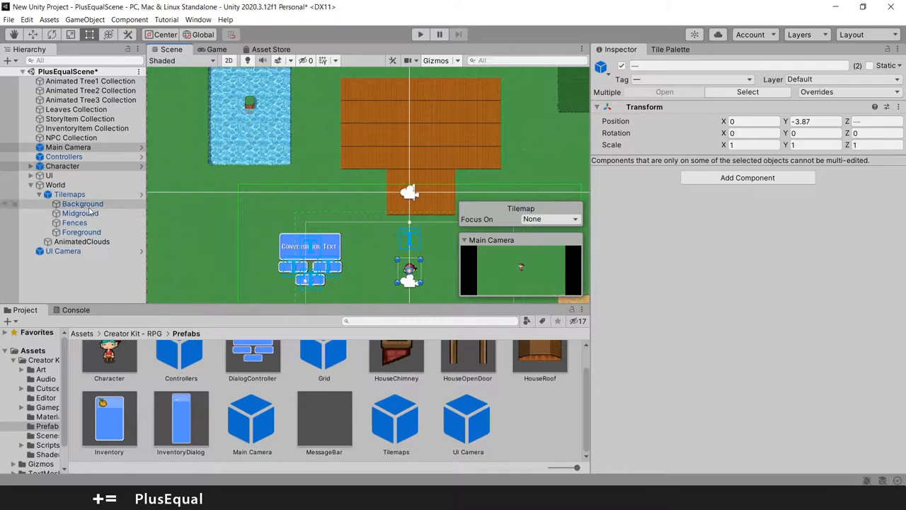
left_click(82, 204)
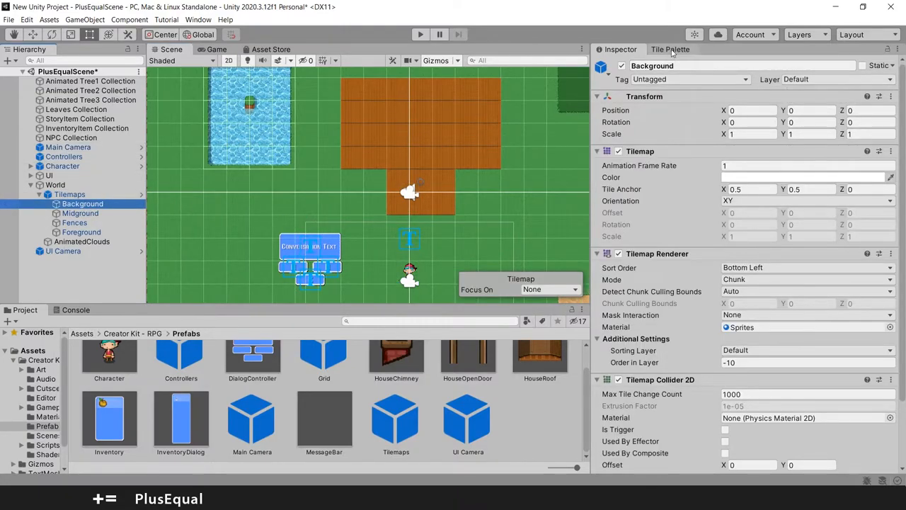
left_click(670, 48)
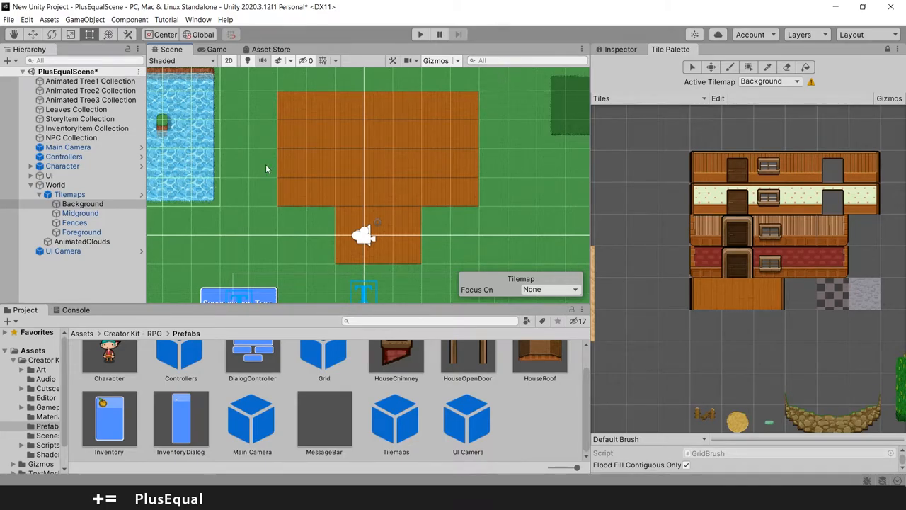
- Paint a row of wooden wall tiles along the floor's top edge on the Midground tilemap
left_click(83, 212)
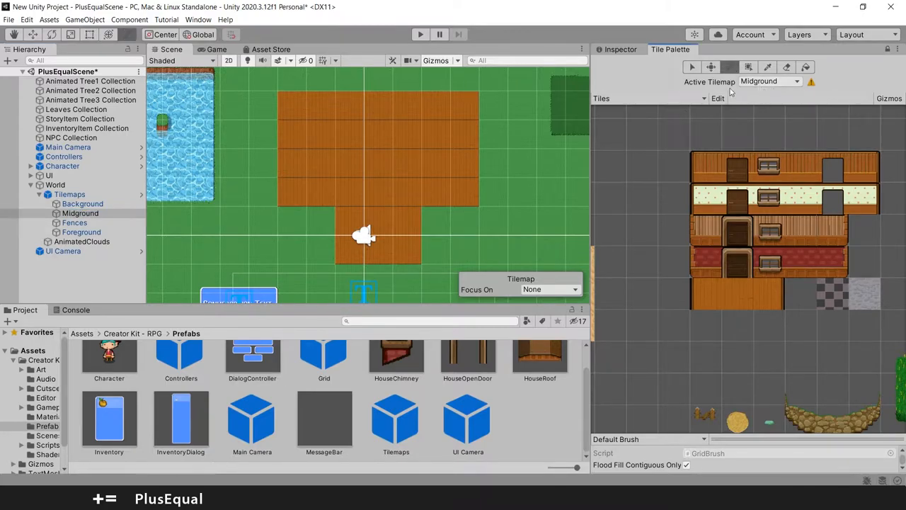
mouse_move(651, 167)
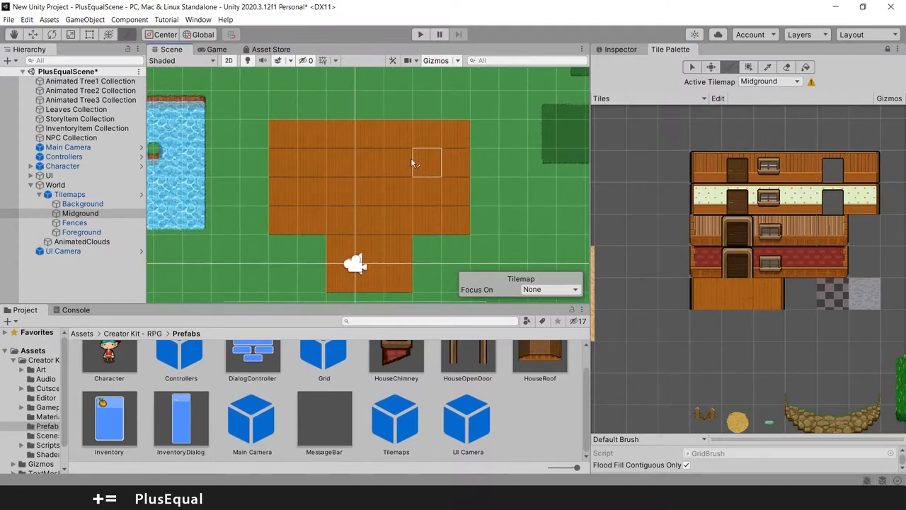
left_click(340, 105)
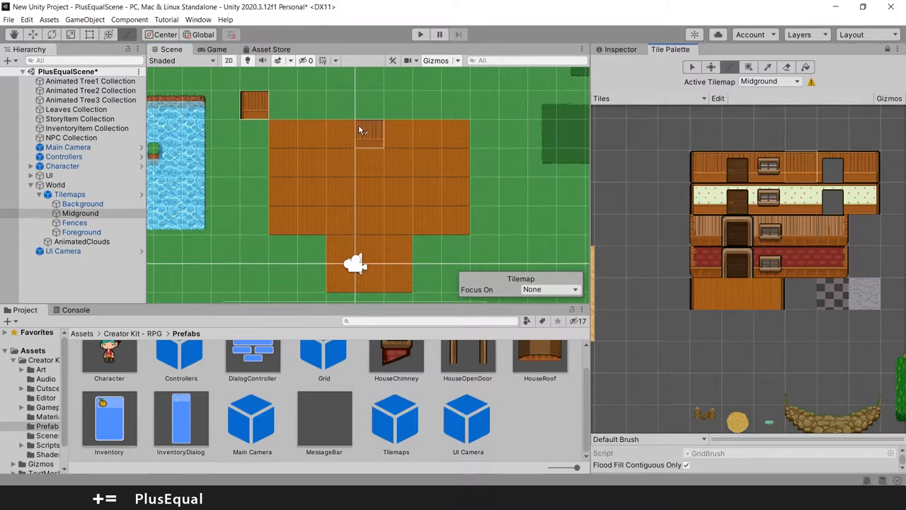
left_click(368, 107)
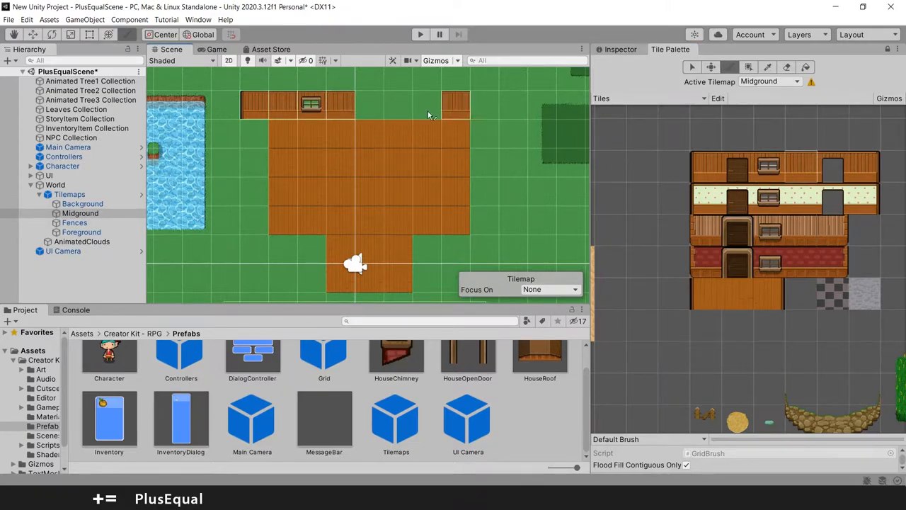
left_click(397, 105)
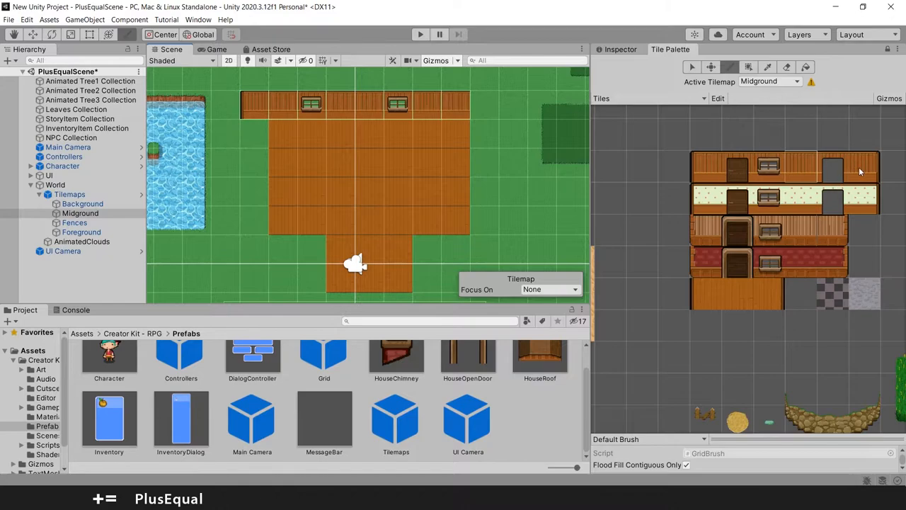
- Add a window tile into the back wall row
left_click(511, 135)
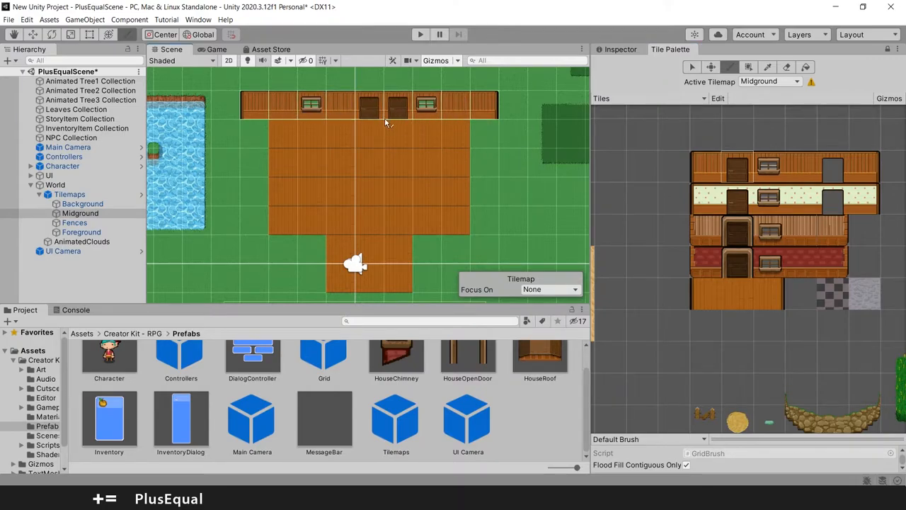
left_click(397, 135)
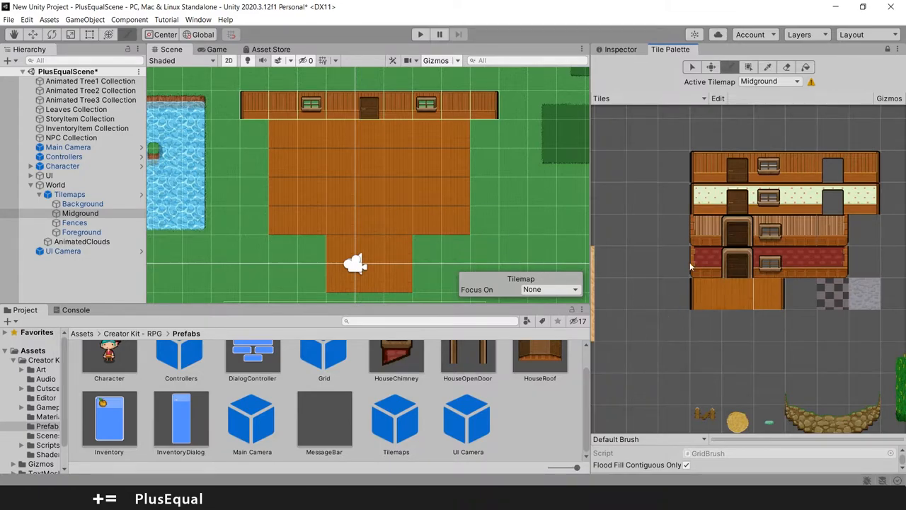
- Paint wooden side walls around the floor and pick the red brick tile for the front walls
left_click(488, 191)
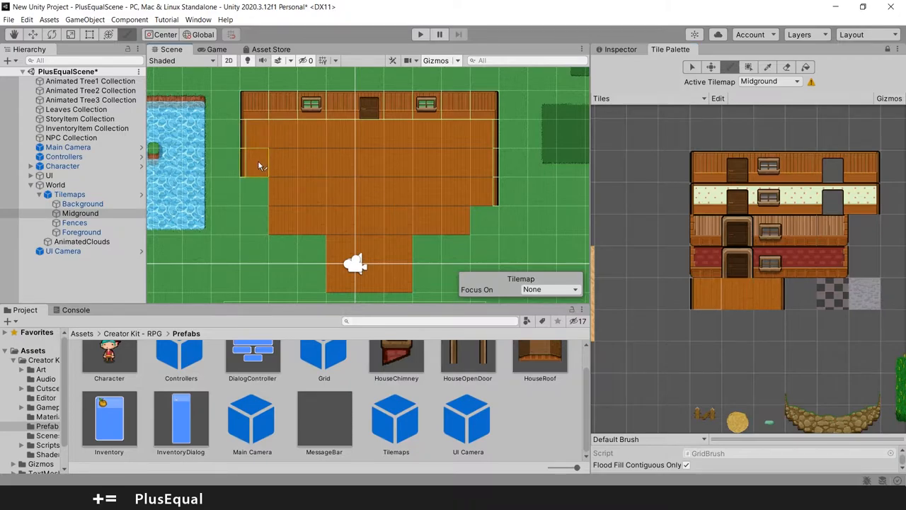
left_click(258, 182)
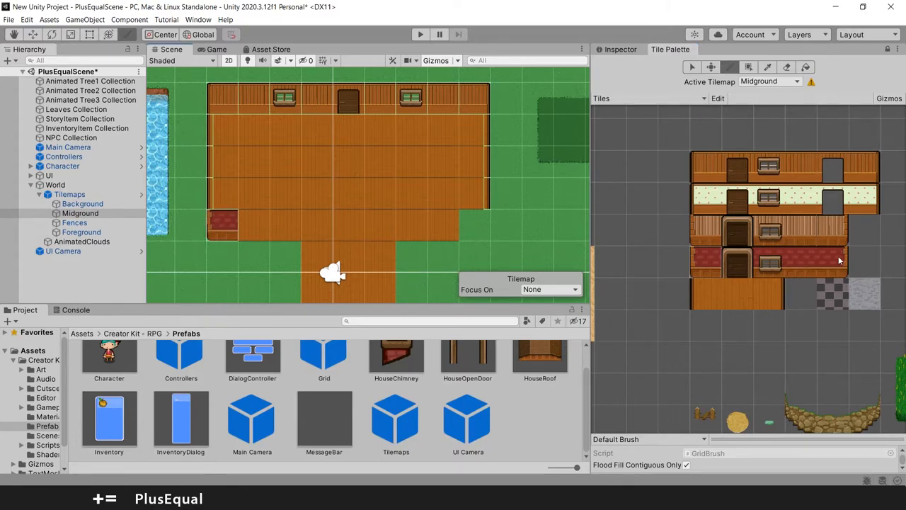
left_click(474, 227)
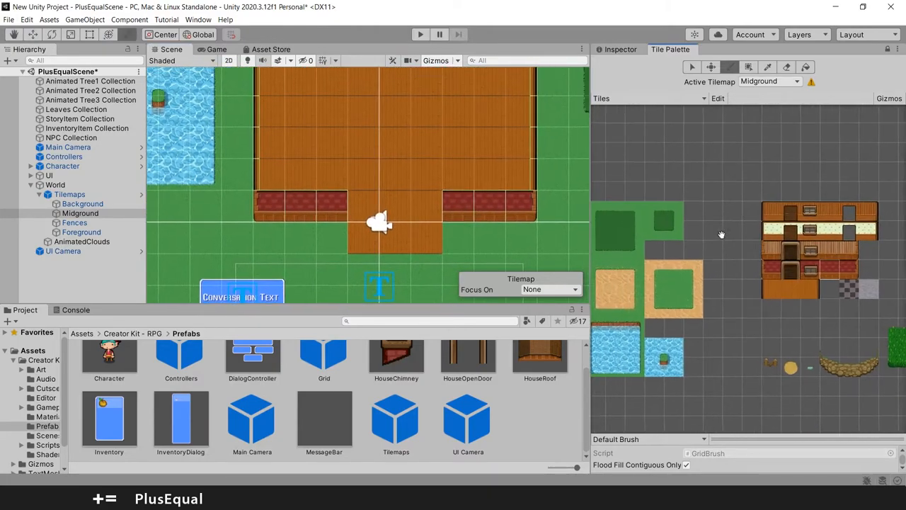
- Pick a grass tile for repainting the ground below the doorway
left_click(82, 204)
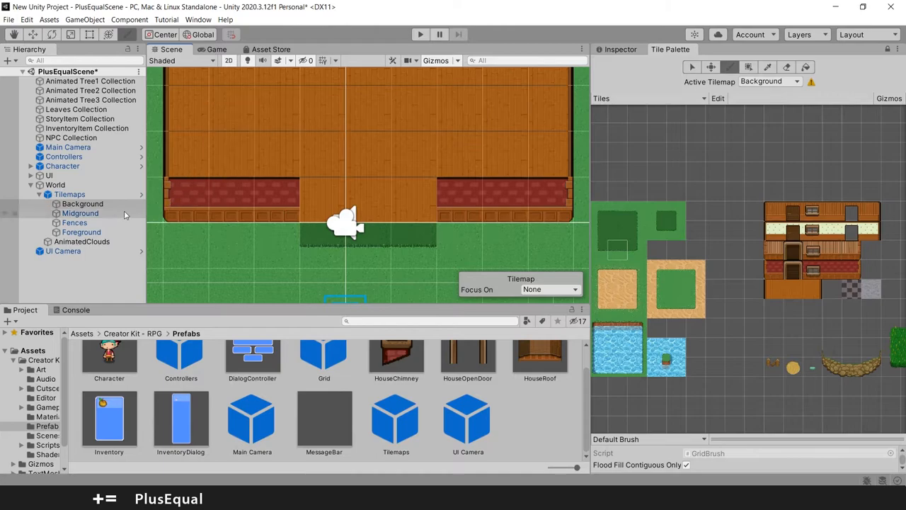
- Select the tilemap for painting the front wall with its door gap
left_click(80, 212)
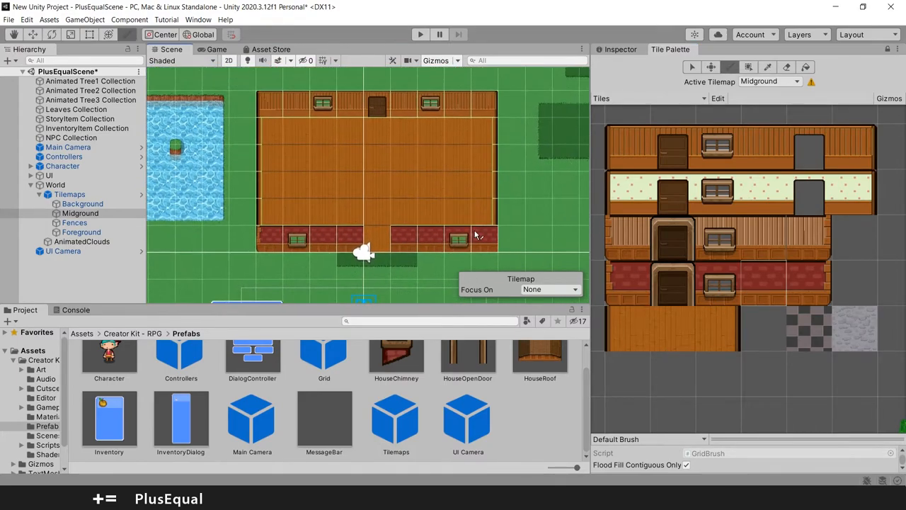
mouse_move(736, 272)
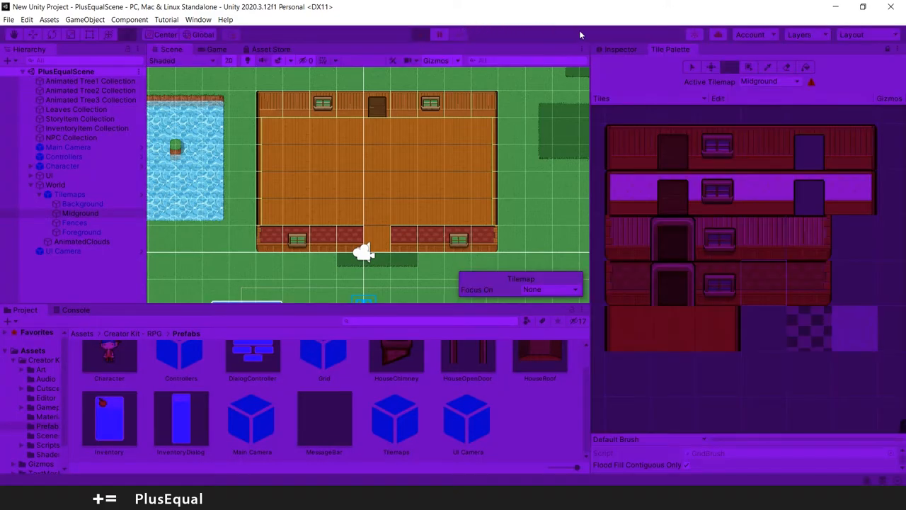
left_click(419, 34)
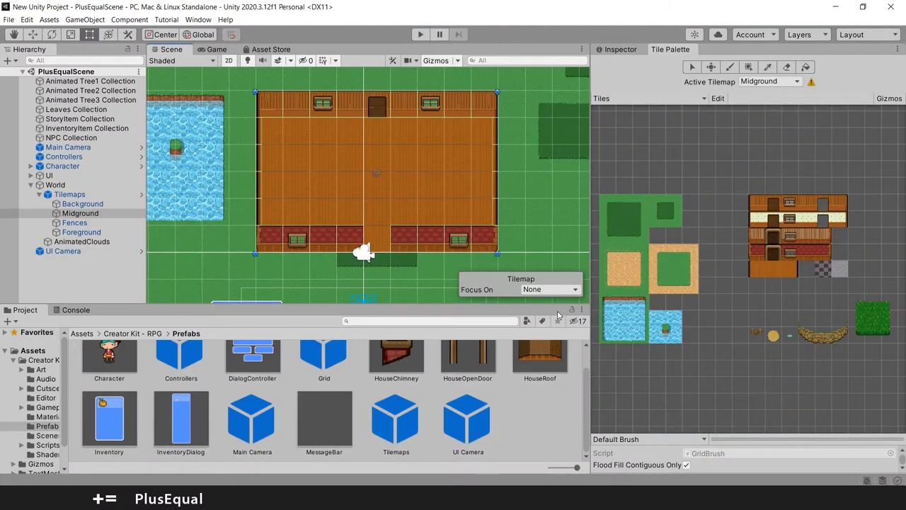
mouse_move(733, 249)
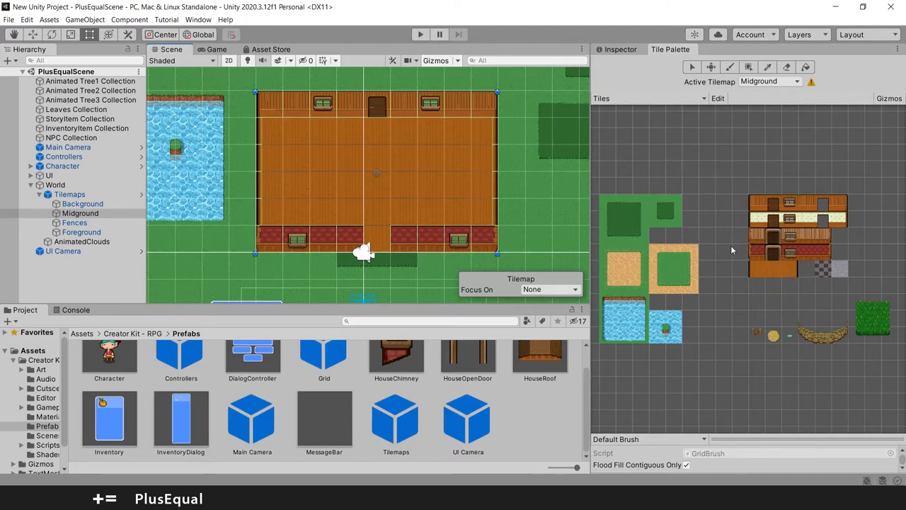
mouse_move(620, 116)
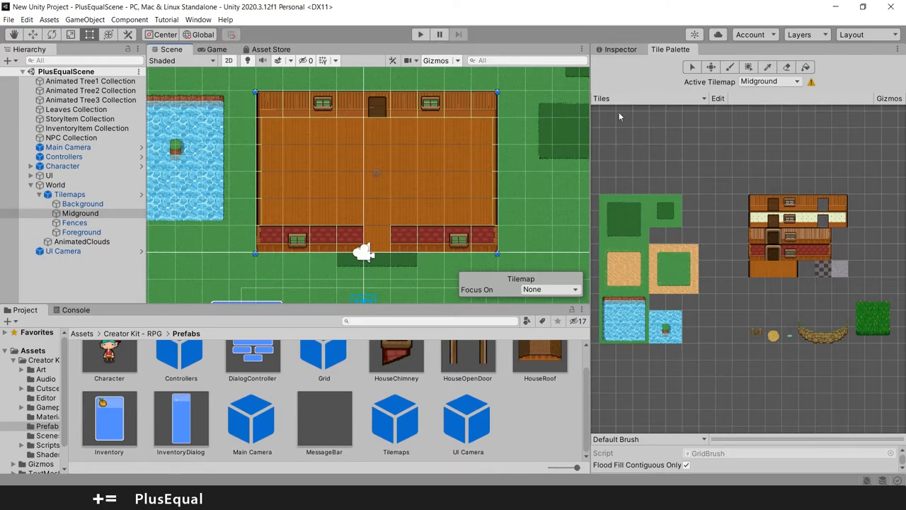
mouse_move(428, 145)
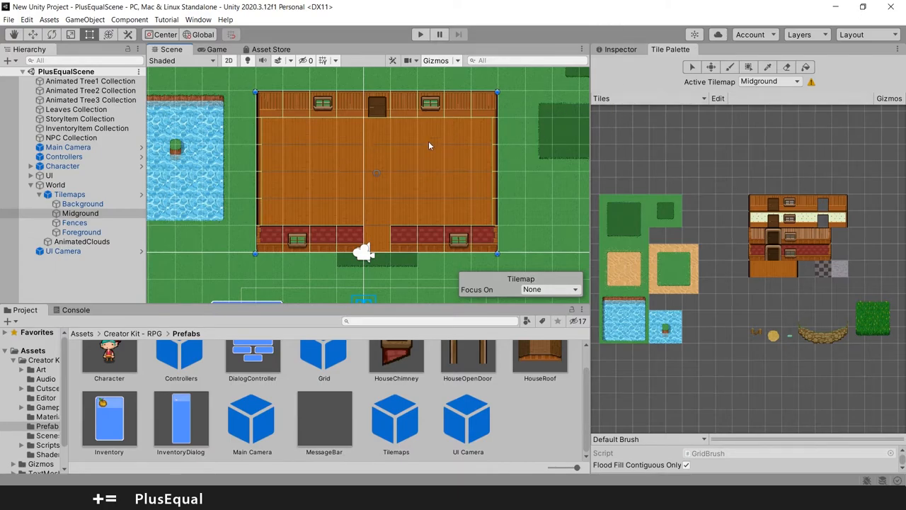
mouse_move(715, 276)
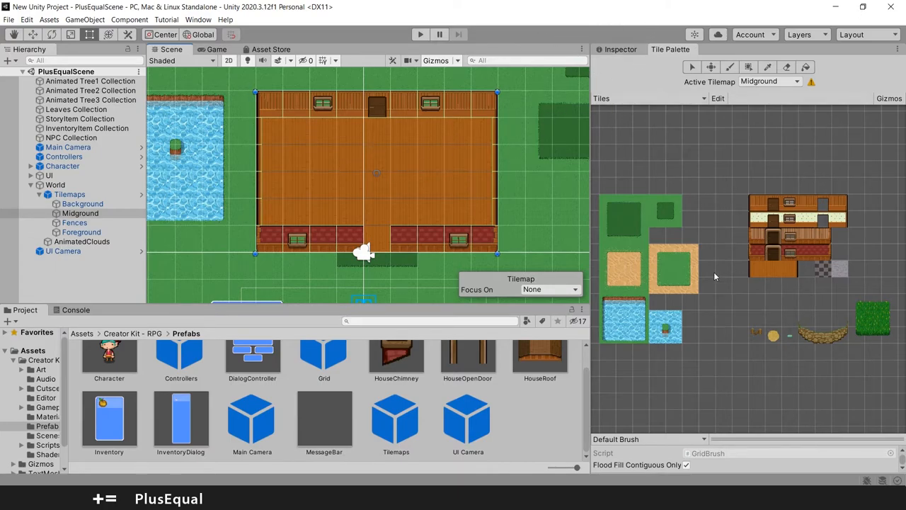
mouse_move(705, 227)
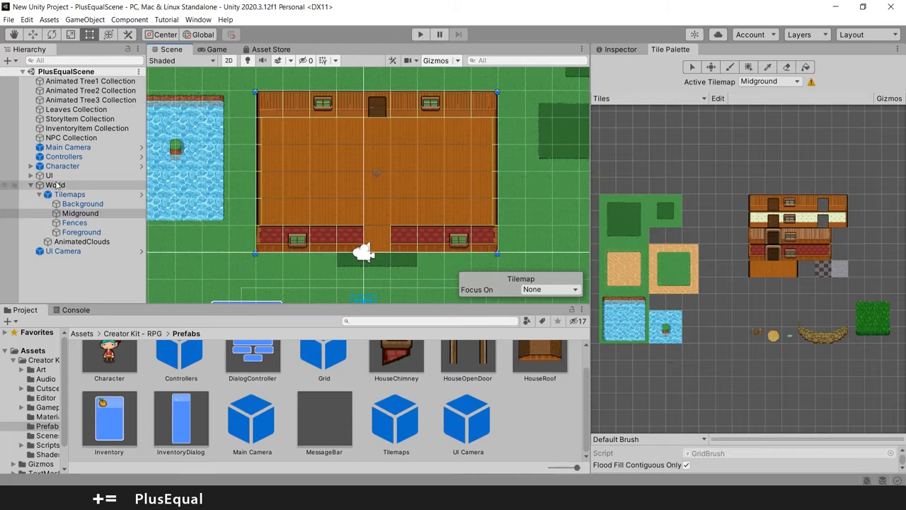
- Create an empty child of the World group and begin naming it 'Objects'
left_click(56, 184)
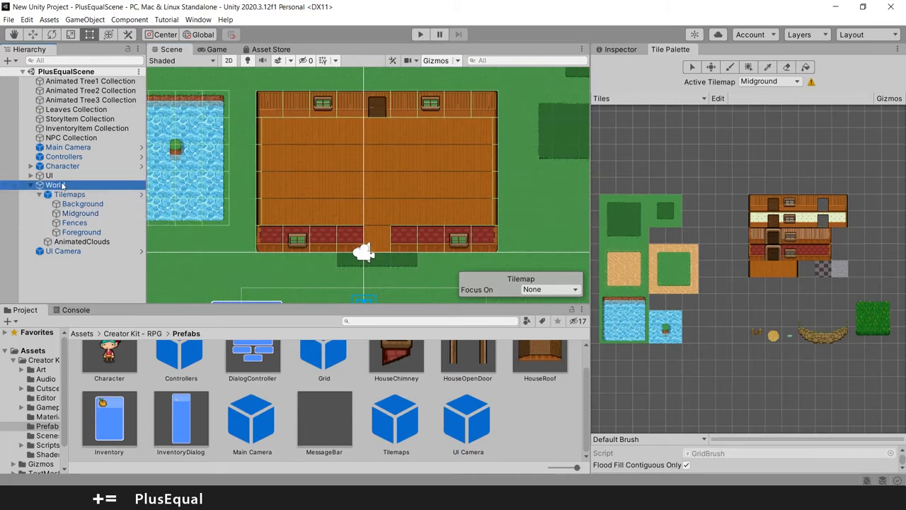
right_click(55, 184)
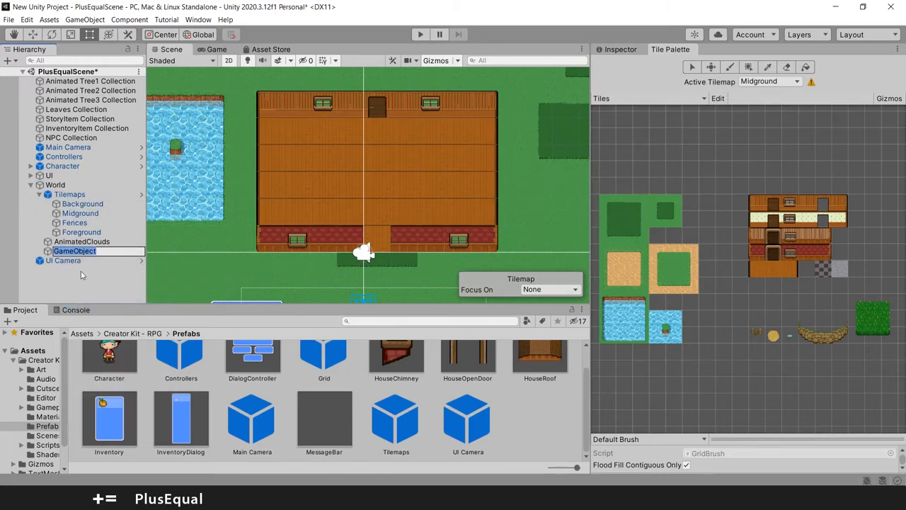
type("O")
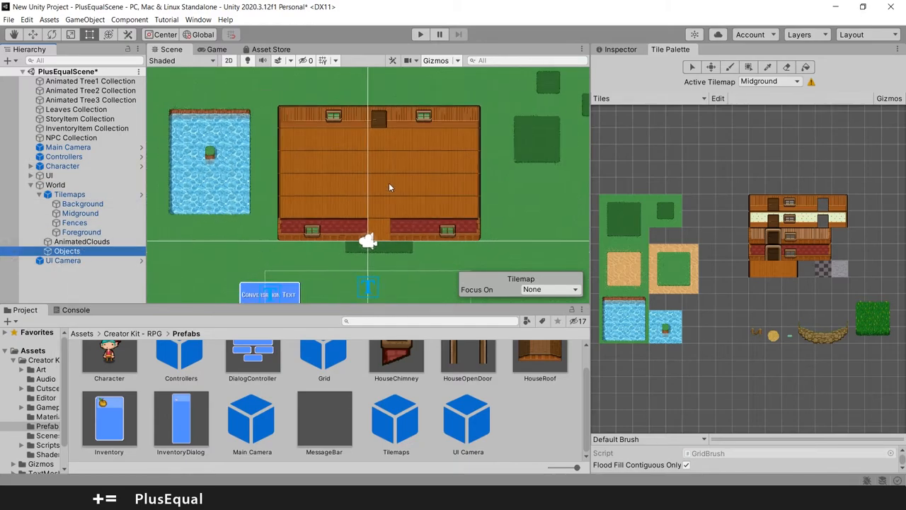
mouse_move(97, 333)
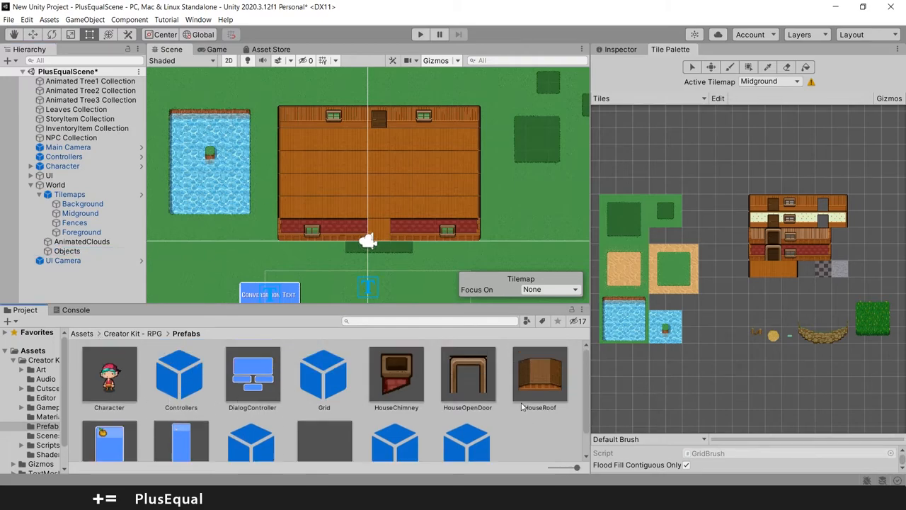
- Pick the HouseRoof prefab from the Creator Kit Prefabs folder
left_click(539, 376)
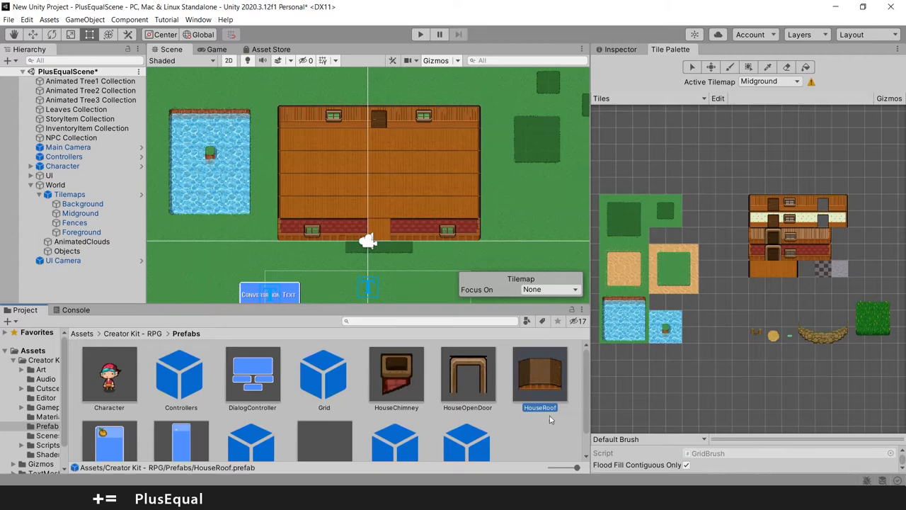
mouse_move(550, 419)
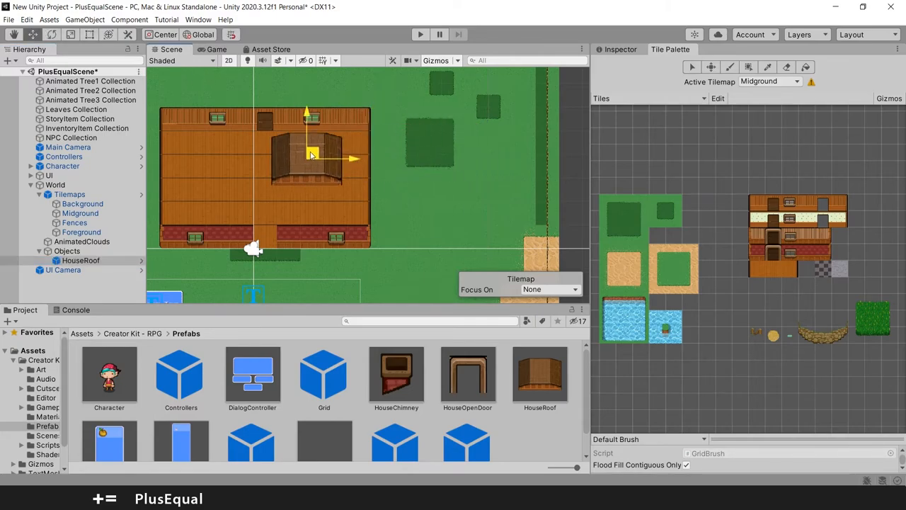
- Move the HouseRoof over the walls so it covers the house, leaving the front and door gap visible
left_click_drag(312, 157, 210, 195)
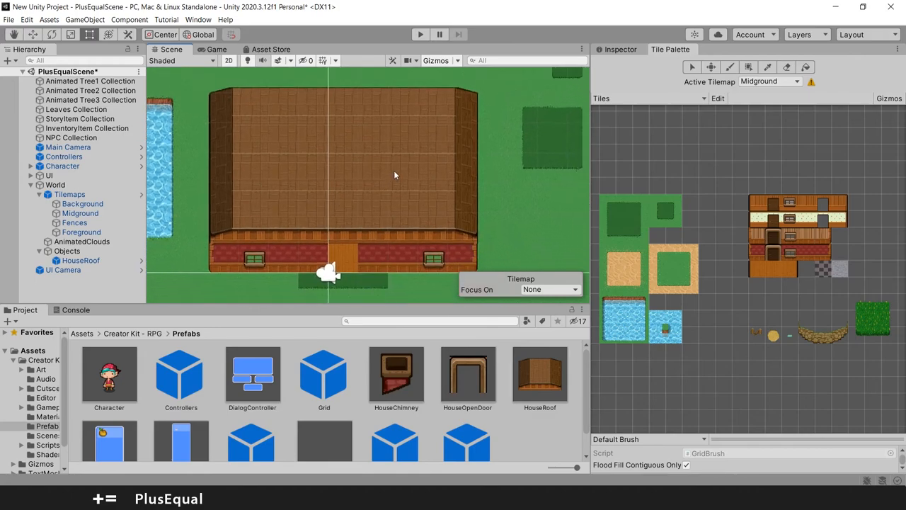
mouse_move(389, 169)
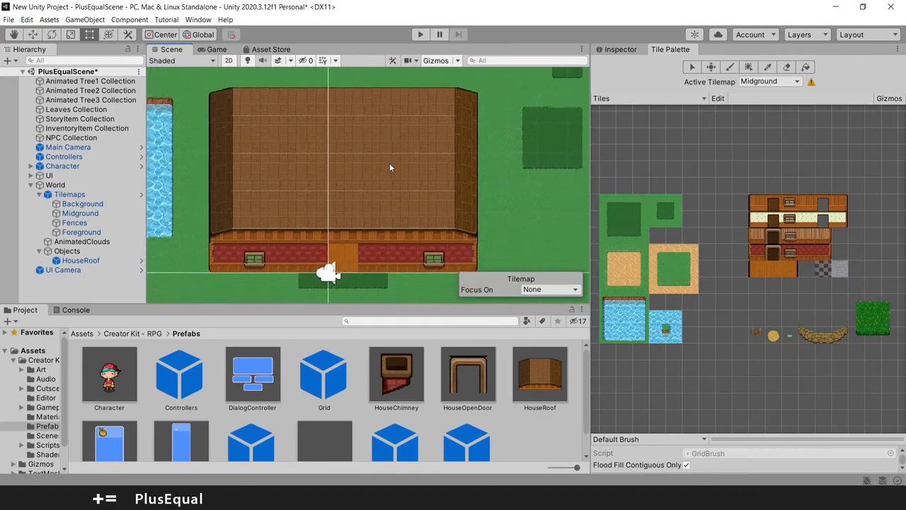
mouse_move(201, 321)
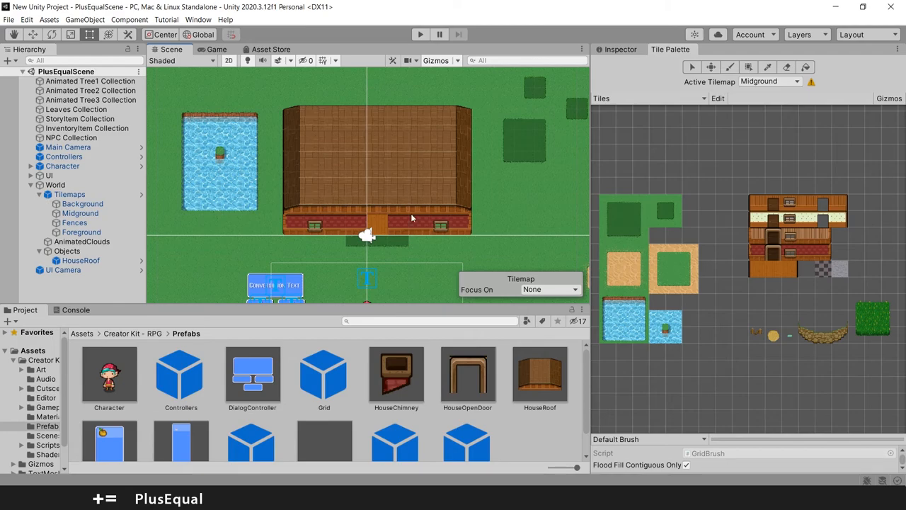
mouse_move(533, 17)
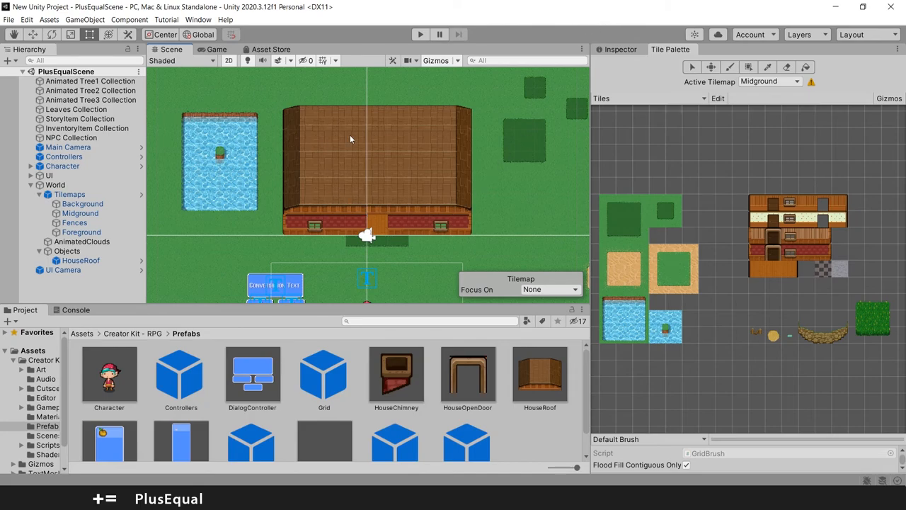
mouse_move(374, 256)
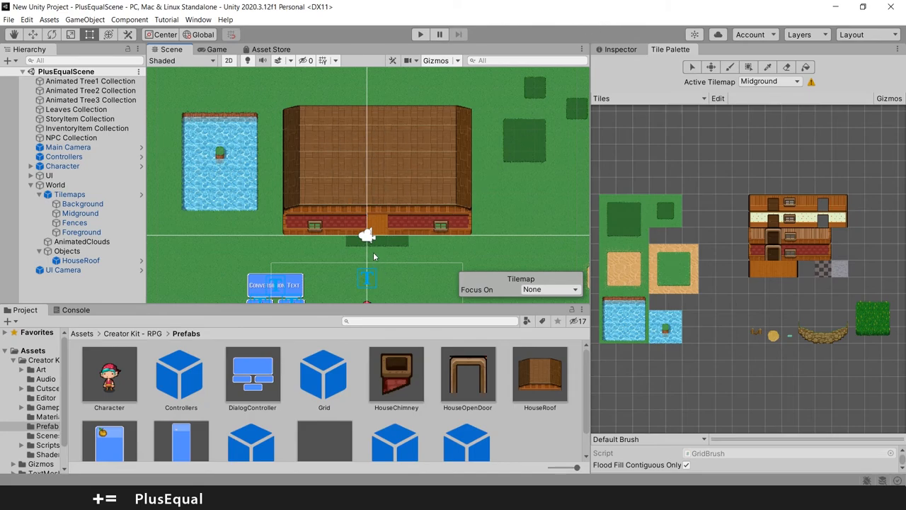
mouse_move(306, 126)
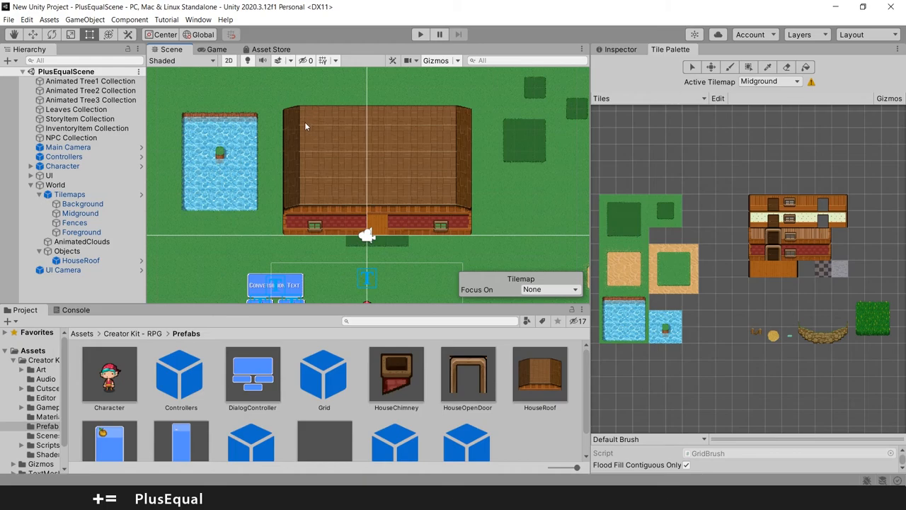
mouse_move(416, 160)
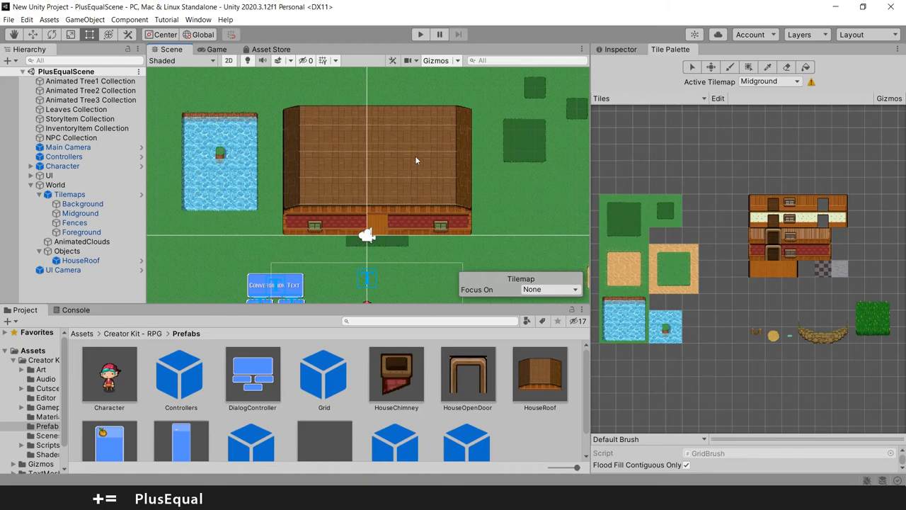
mouse_move(347, 127)
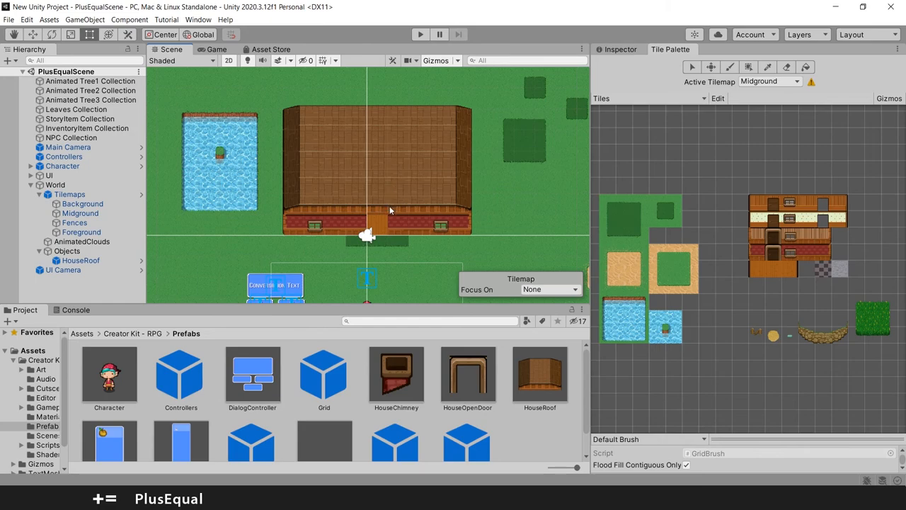
mouse_move(378, 233)
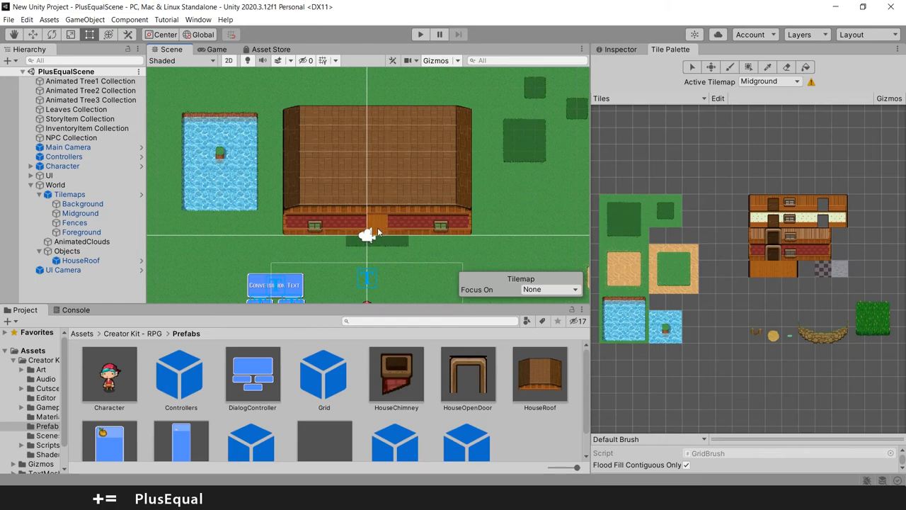
mouse_move(388, 241)
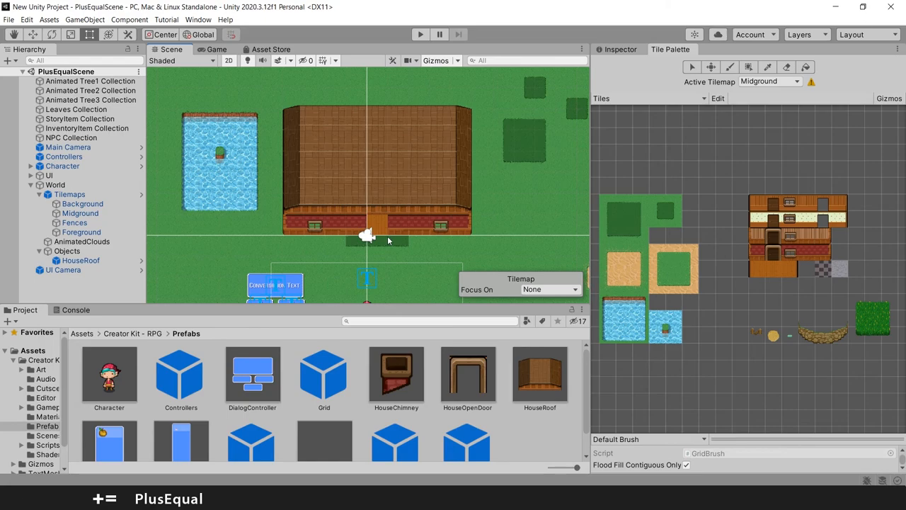
mouse_move(376, 209)
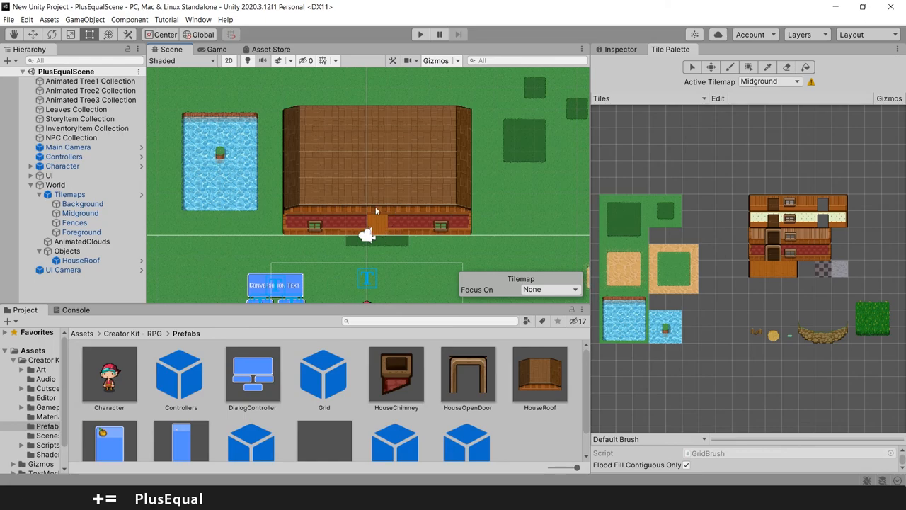
mouse_move(367, 161)
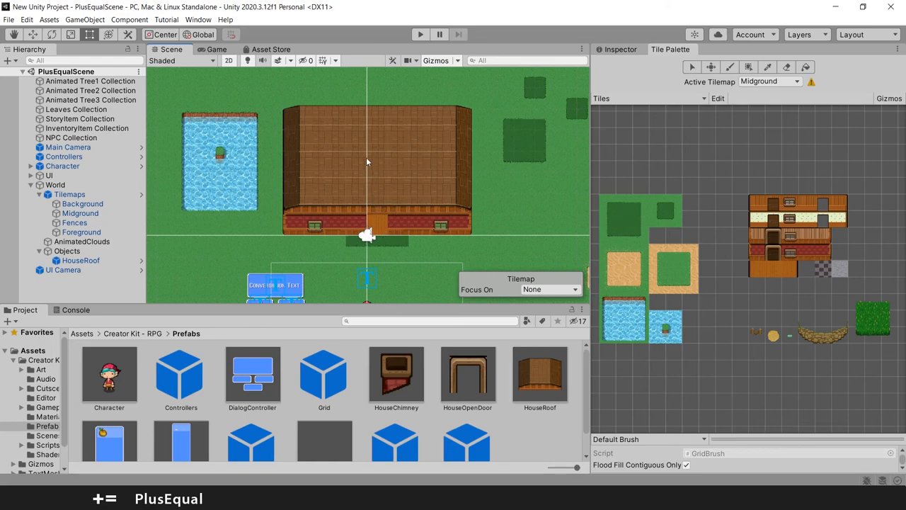
mouse_move(419, 143)
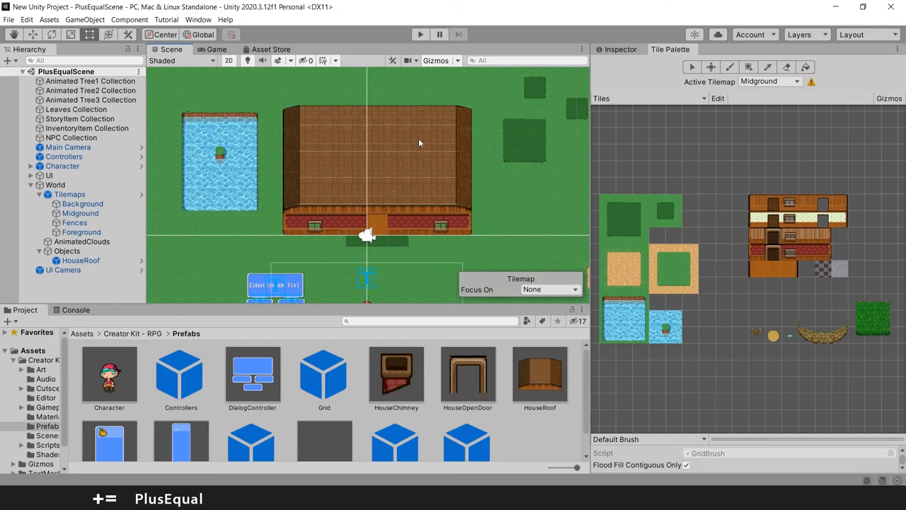